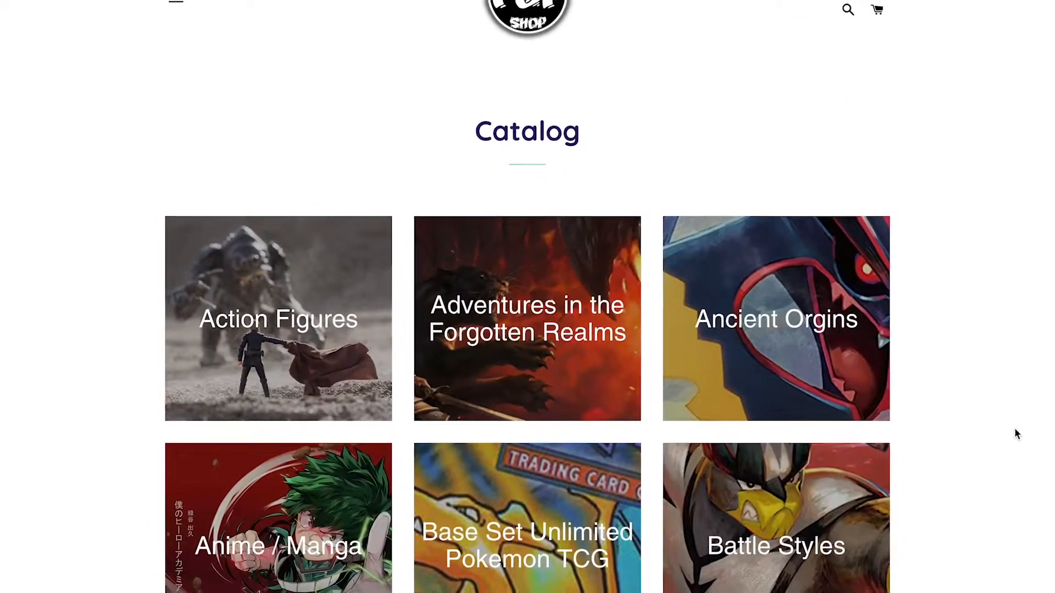
# Step: Scroll the Pop Shop catalog down to the Board Games, Chilling Reign and Comic Books tiles
pyautogui.scroll(-3)
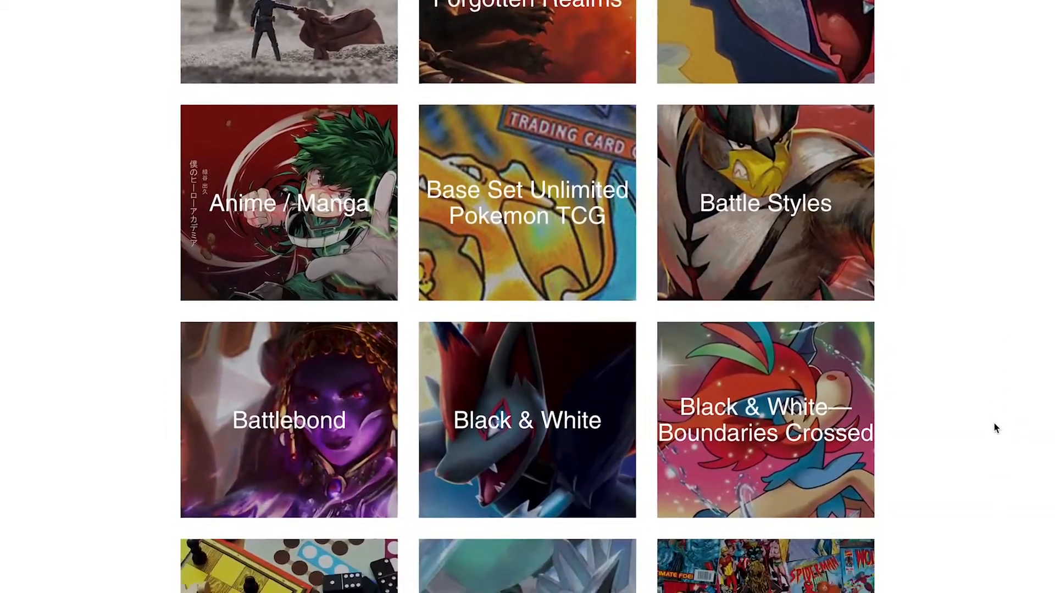
pyautogui.scroll(-3)
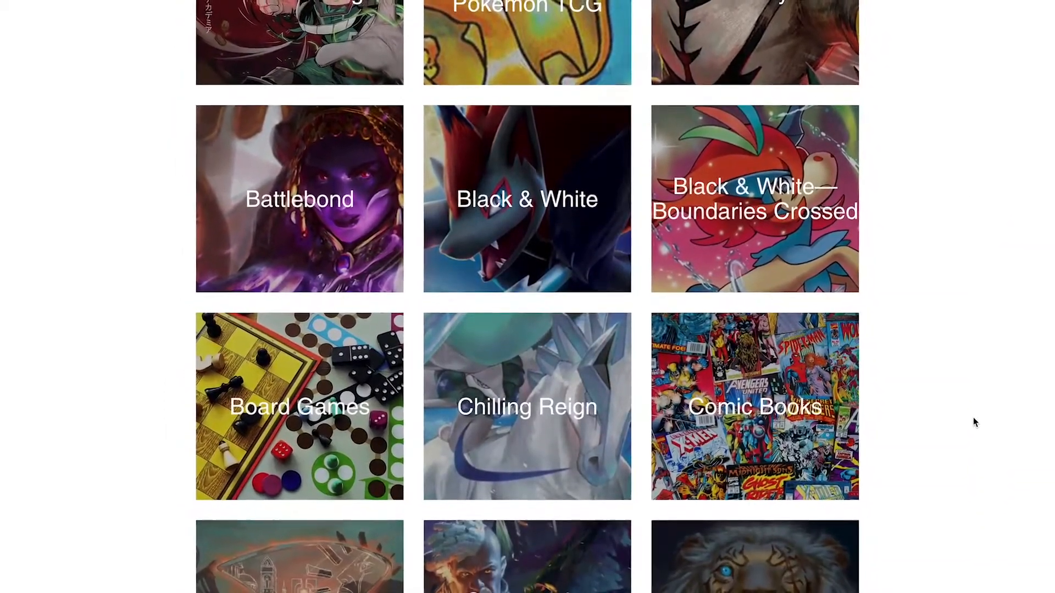
pyautogui.scroll(-3)
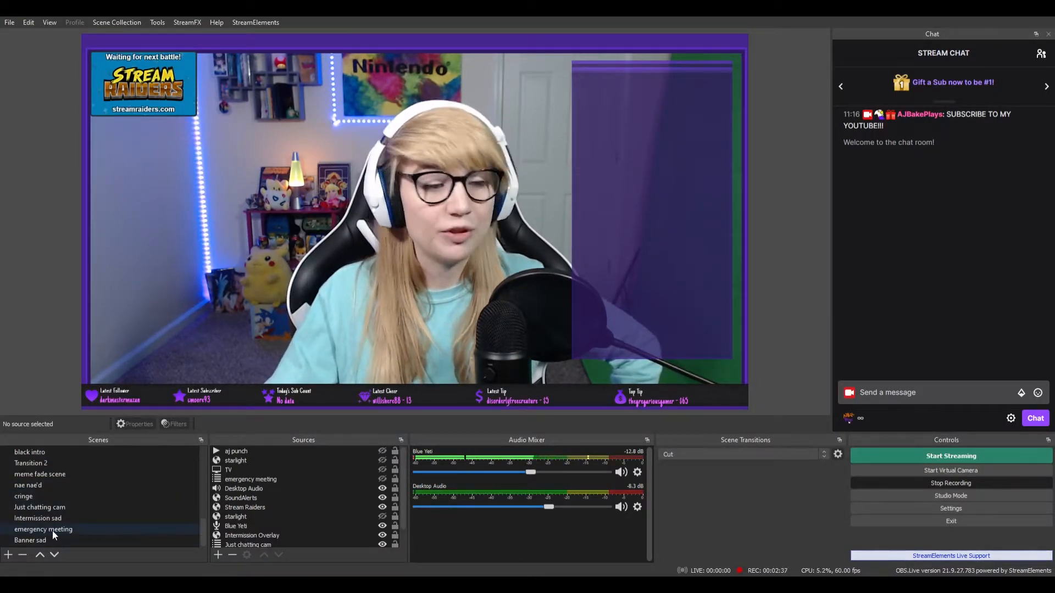
# Step: Trigger the Emergency Meeting effect scene, then show the Intermission webcam layout
pyautogui.click(43, 530)
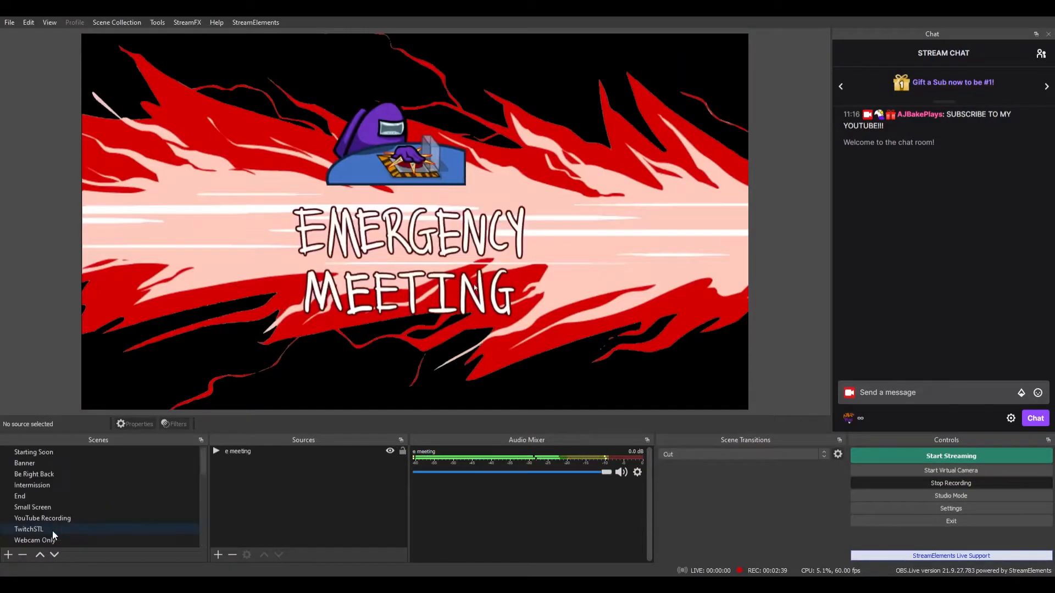
pyautogui.click(31, 485)
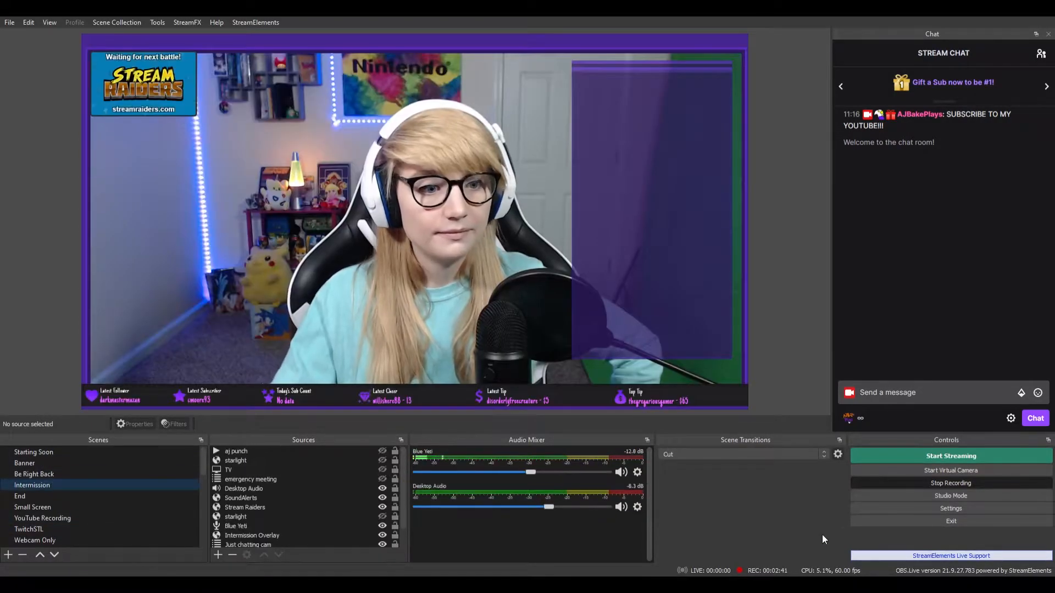
pyautogui.moveTo(744, 543)
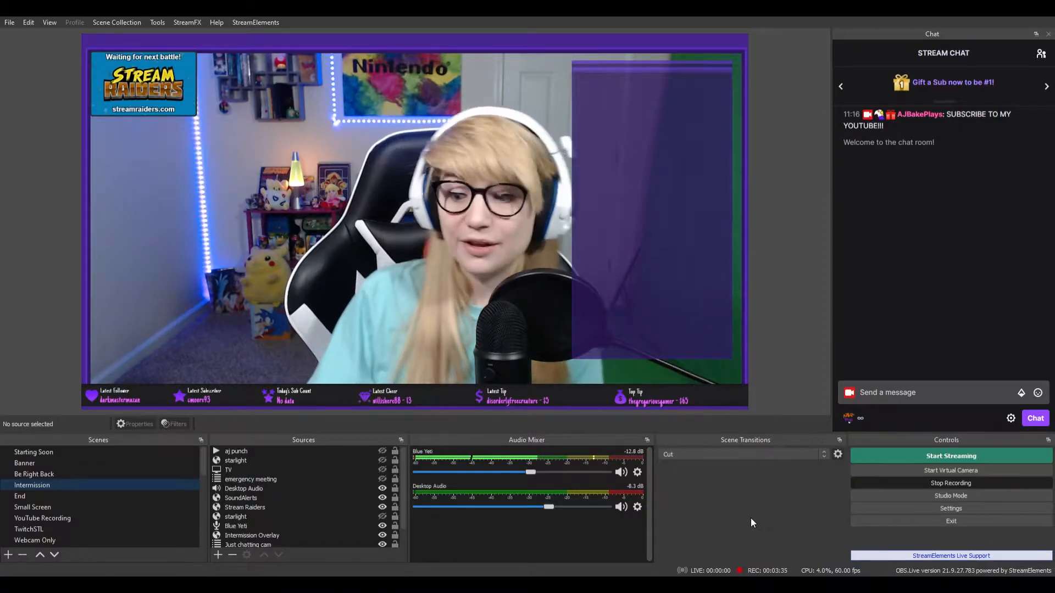
# Step: Alternate between the Zoom 2 close-up and the Intermission scene with Just chatting cam and overlay sources
pyautogui.scroll(-3)
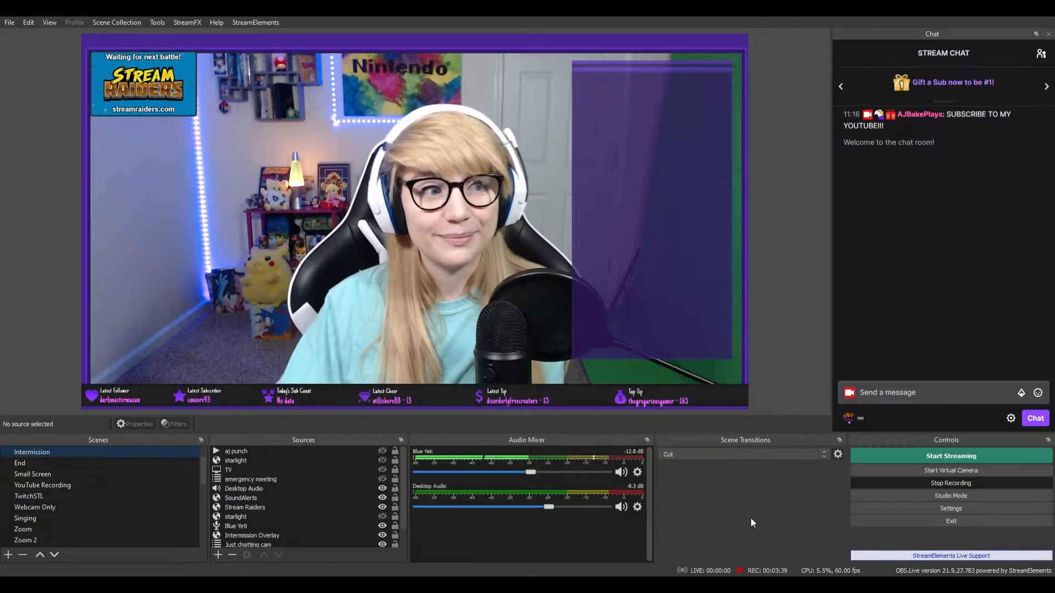
pyautogui.click(25, 540)
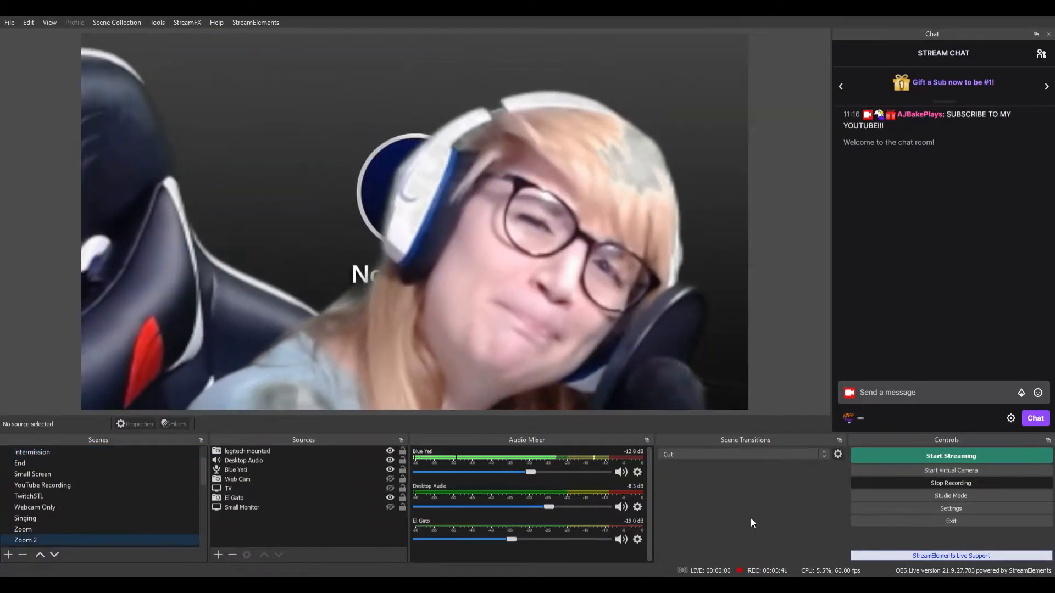
pyautogui.click(32, 452)
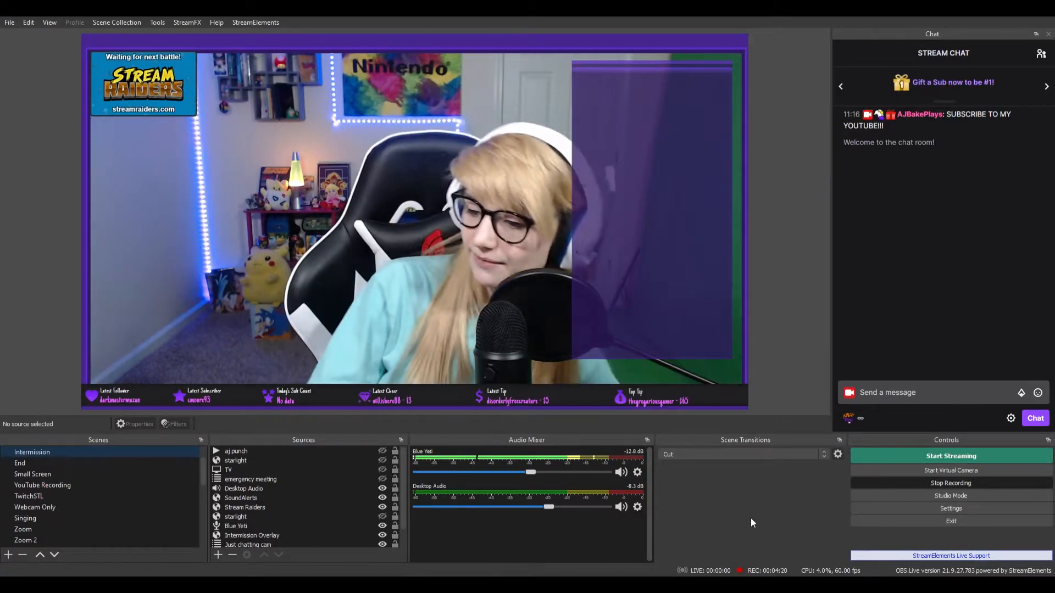
pyautogui.click(24, 540)
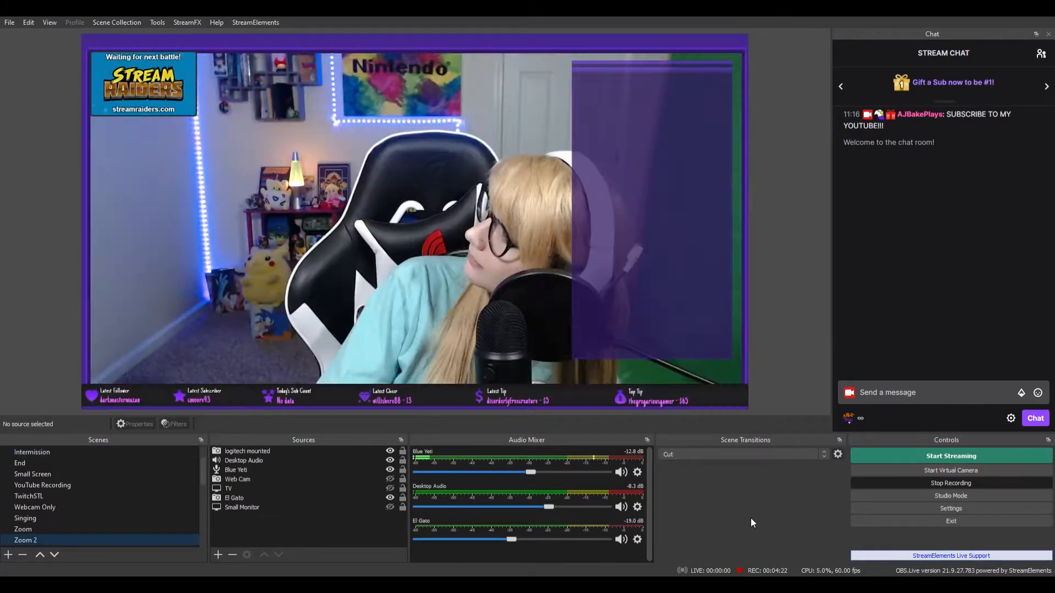
pyautogui.click(32, 452)
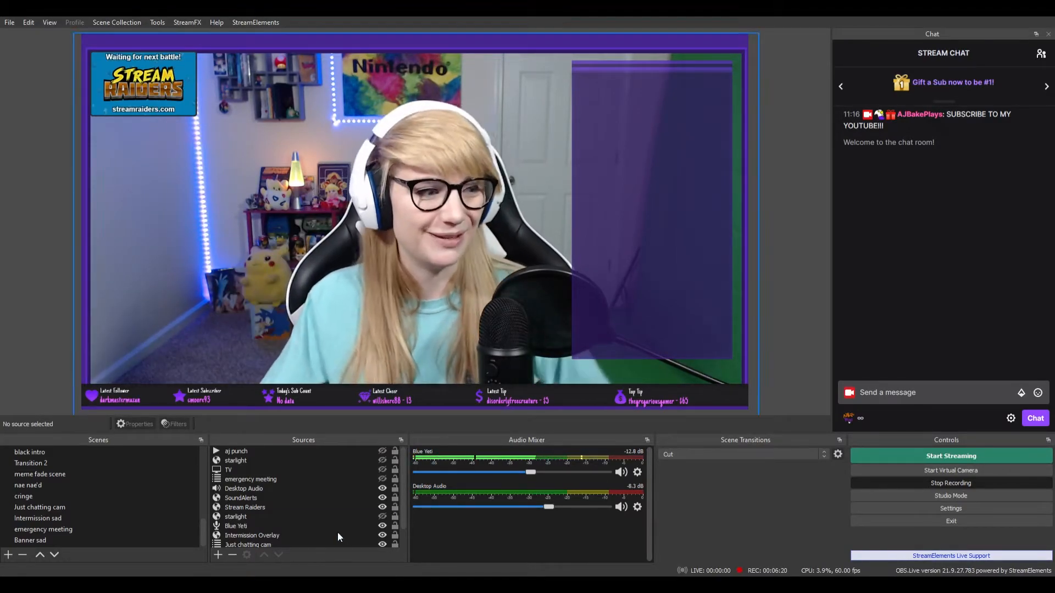
pyautogui.click(38, 519)
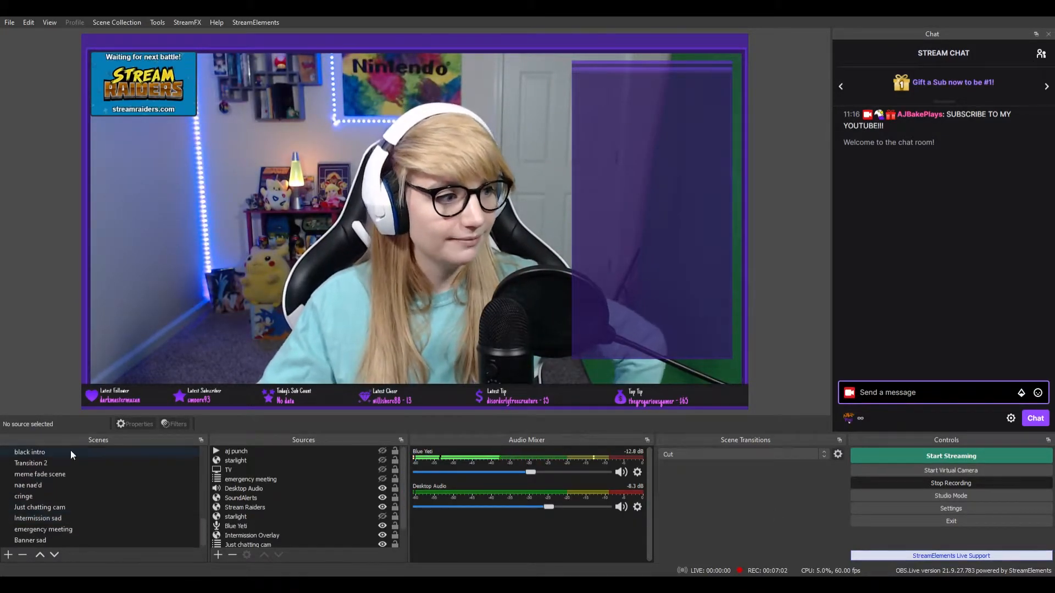
pyautogui.click(39, 507)
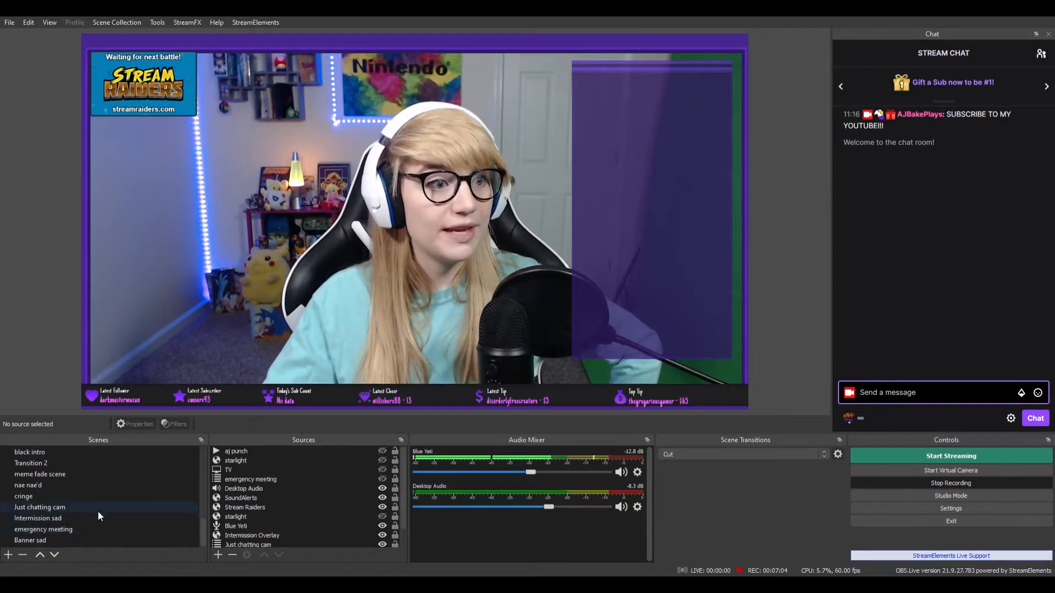
# Step: Choose AJBake Plays as the scene transition in the Scene Transitions dock
pyautogui.click(38, 518)
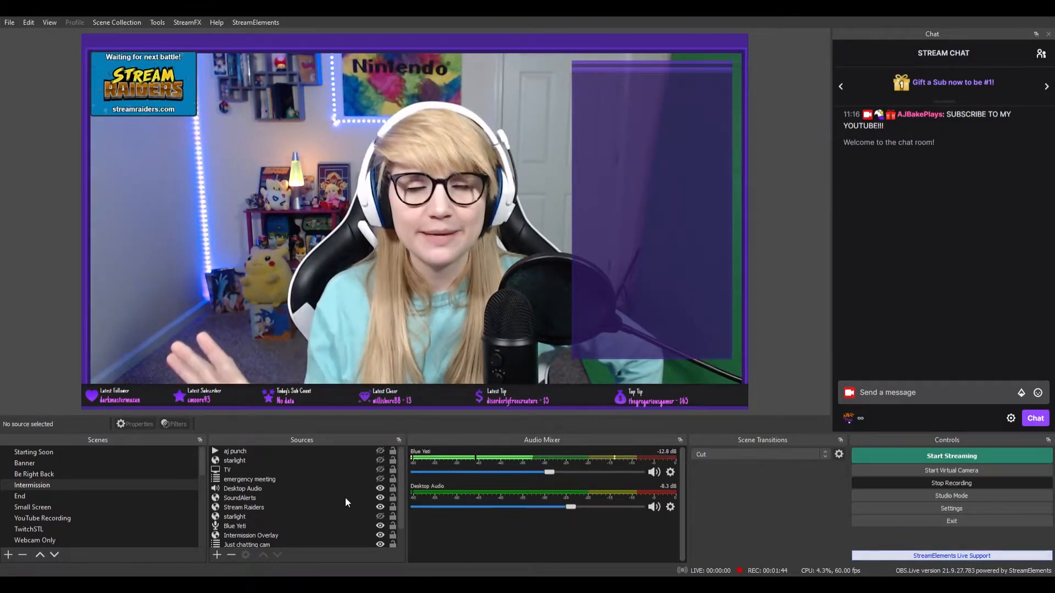
pyautogui.moveTo(762, 534)
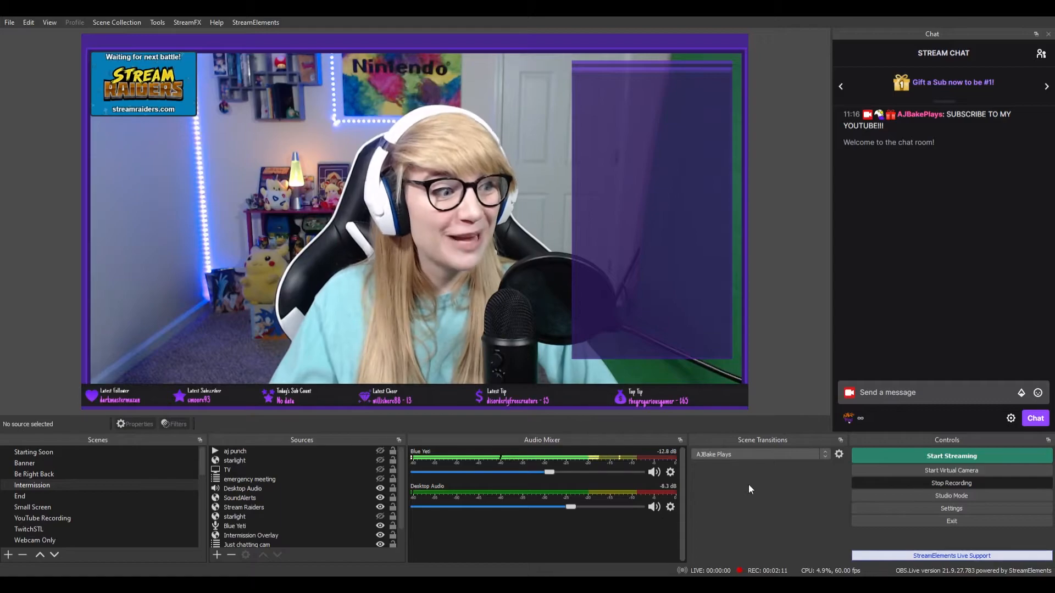
# Step: Switch to the Banner scene so the AJBake Plays transition runs
pyautogui.click(24, 463)
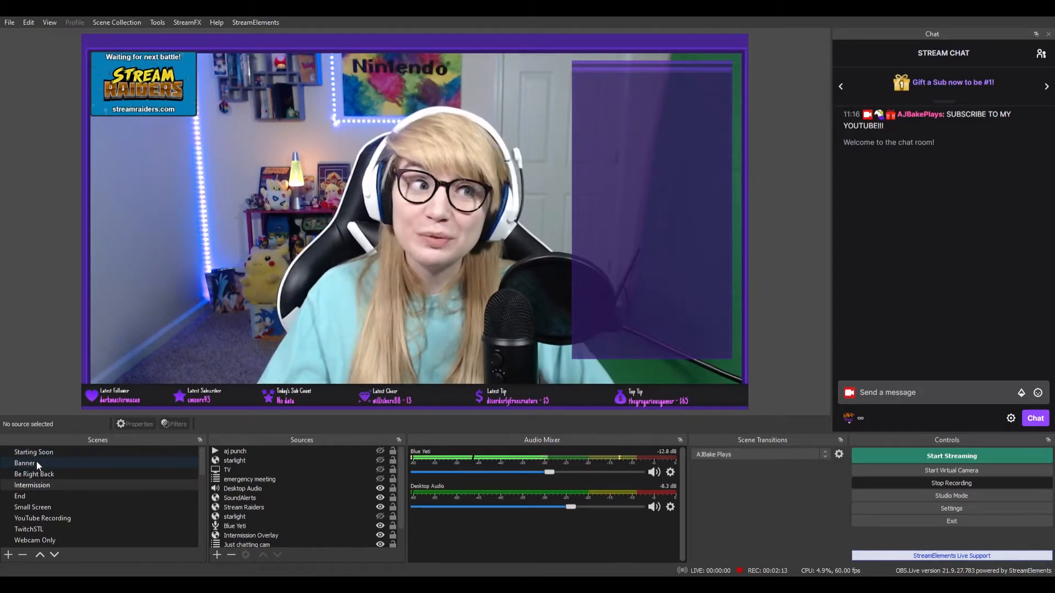
pyautogui.click(25, 462)
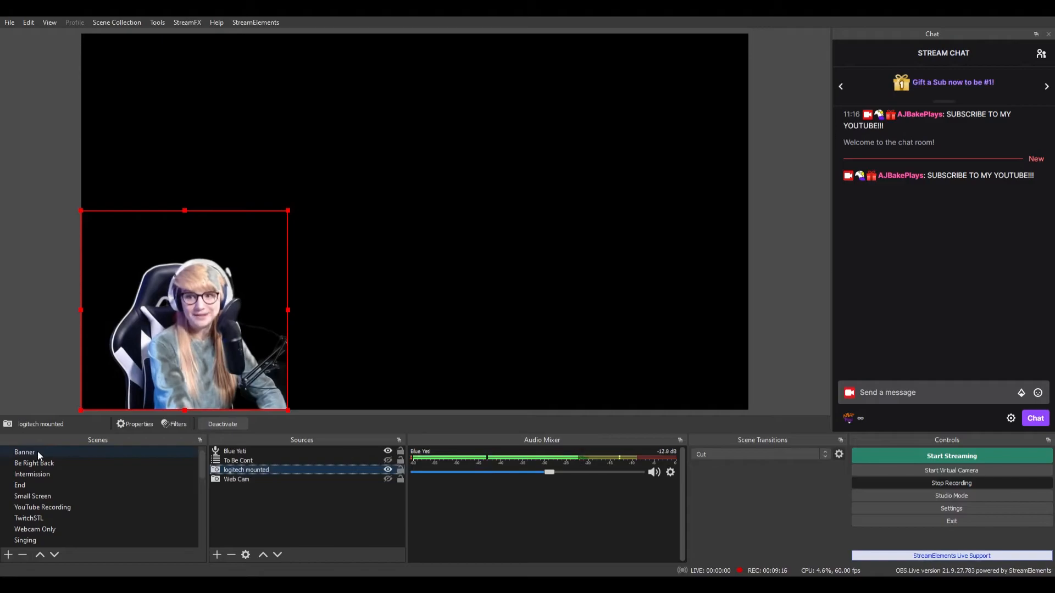
# Step: Show the Banner scene with AJBake Plays artwork and the webcam cutout
pyautogui.click(25, 451)
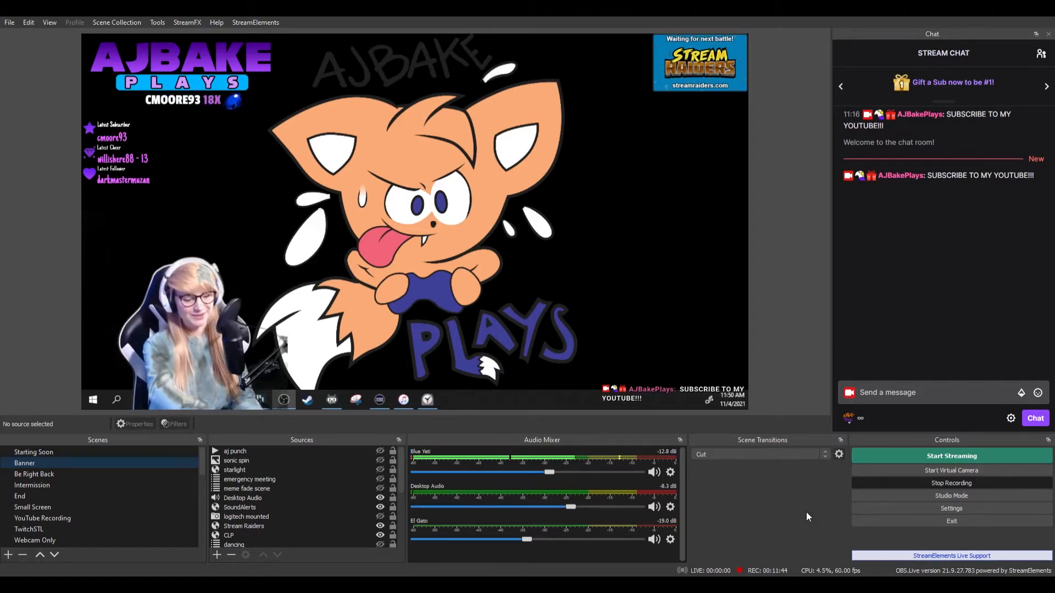
pyautogui.moveTo(740, 519)
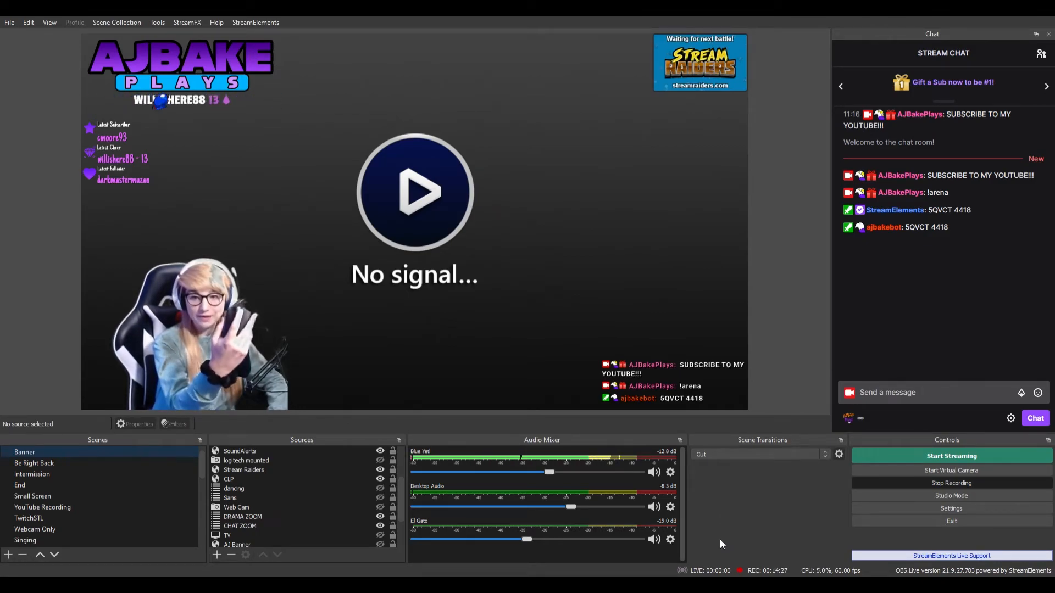
pyautogui.moveTo(745, 561)
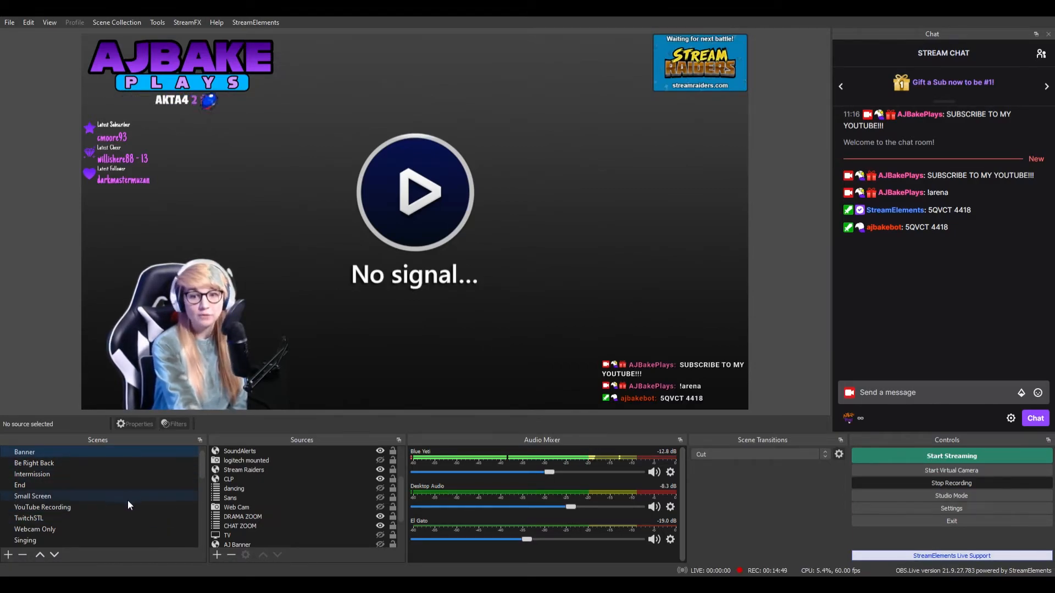
# Step: Find and activate the To Be Cont scene so the grayscale To Be Continued effect plays
pyautogui.scroll(-3)
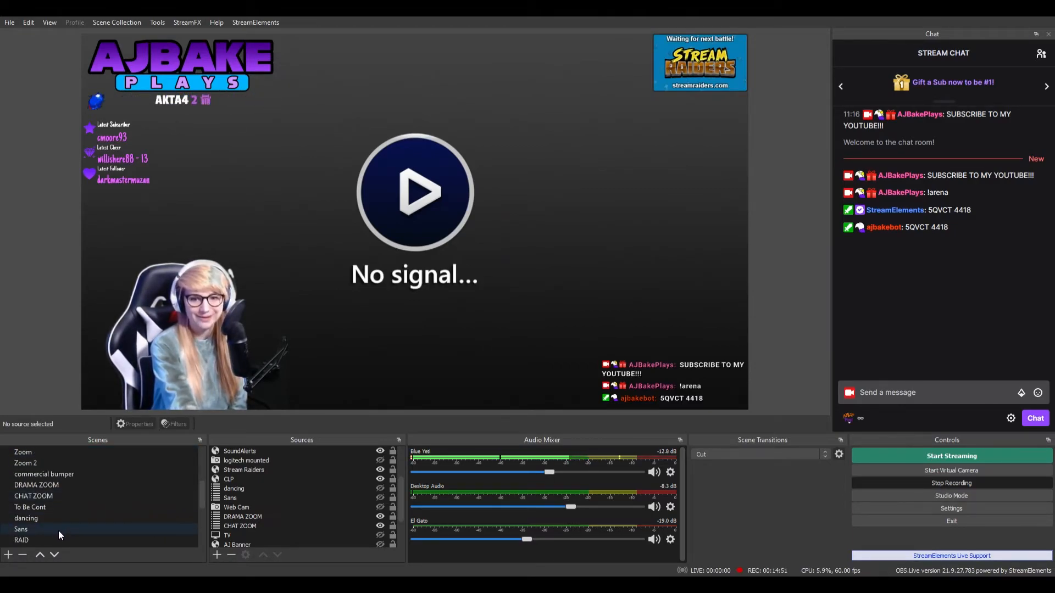
pyautogui.scroll(-3)
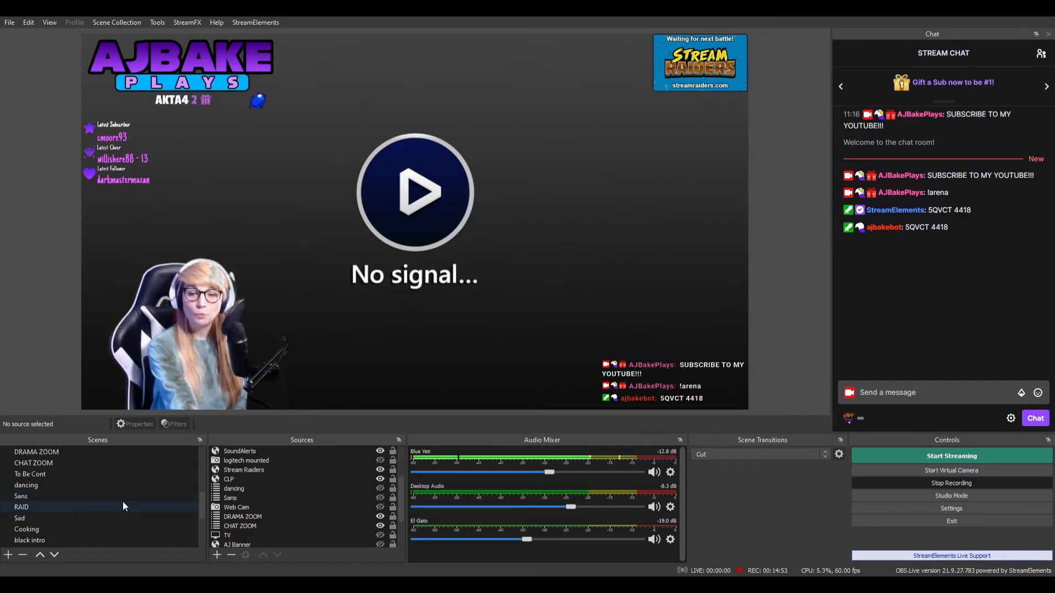
pyautogui.click(29, 474)
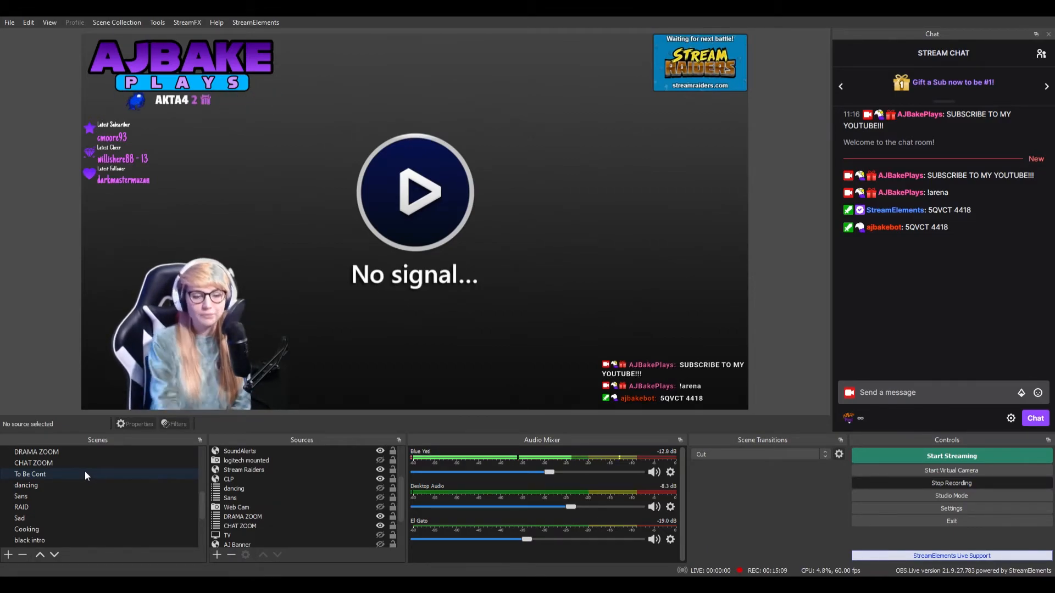
pyautogui.click(29, 474)
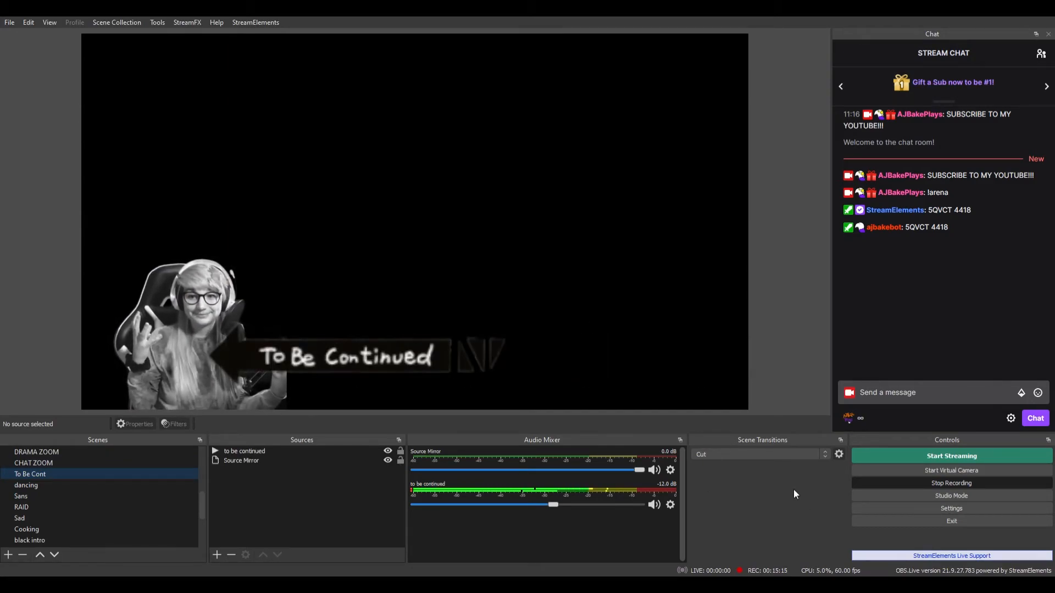
pyautogui.moveTo(789, 486)
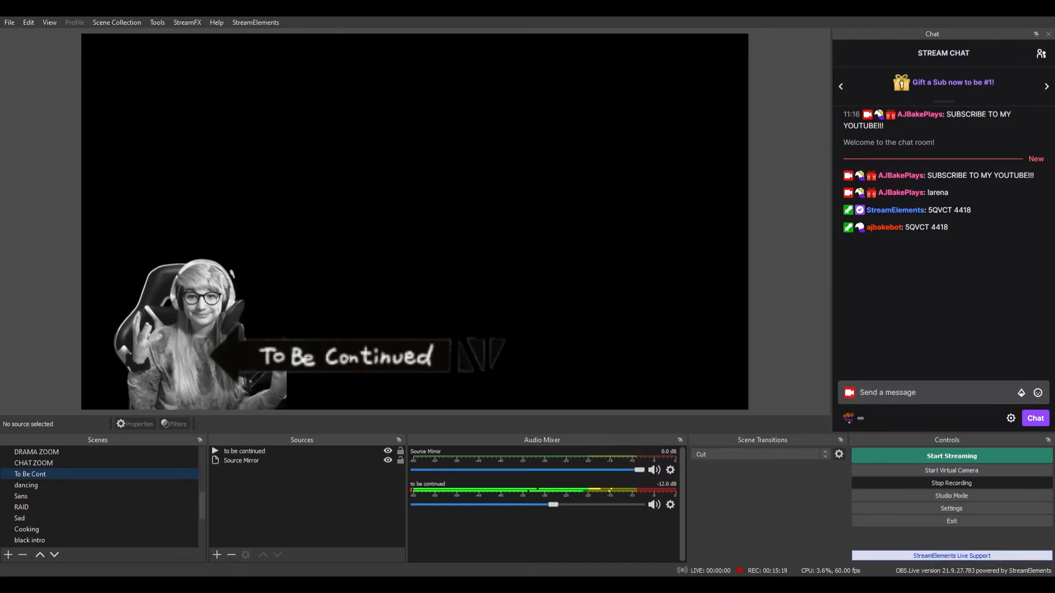
# Step: Go back to the main gameplay scene with webcam and game capture, leaving the effect
pyautogui.click(24, 463)
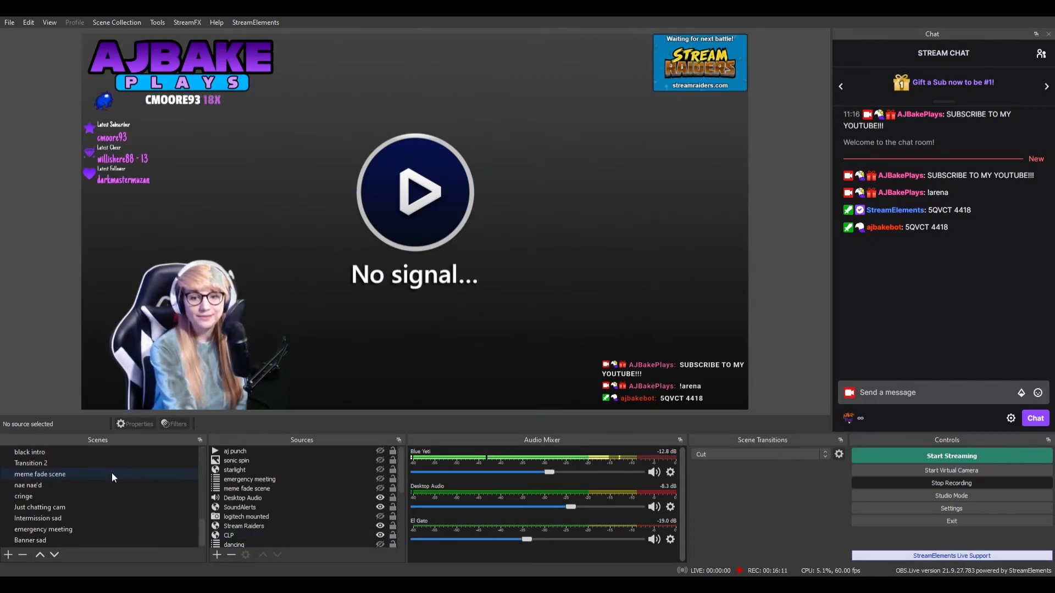
pyautogui.click(36, 518)
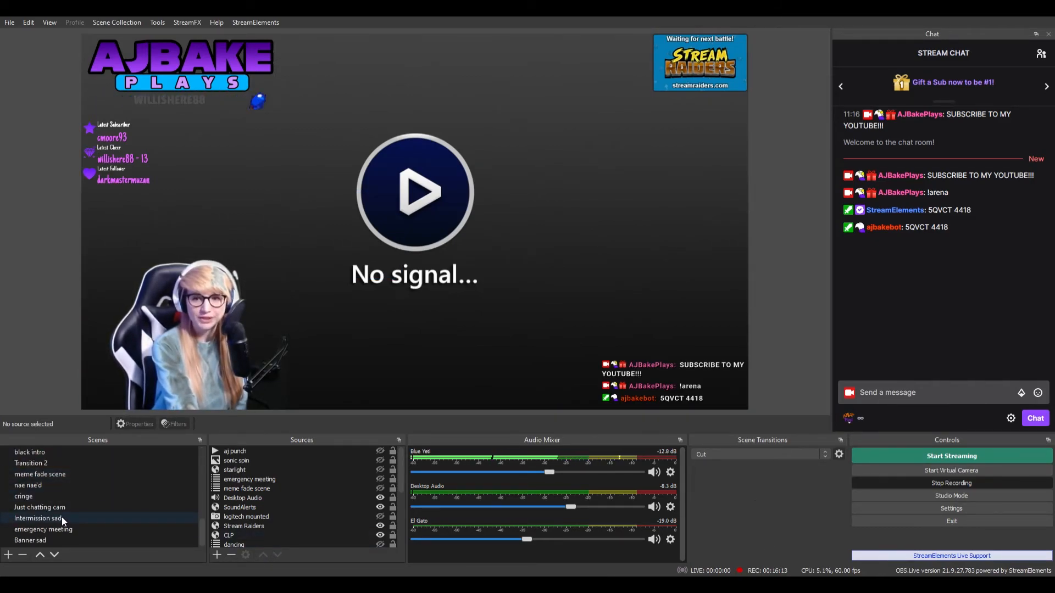